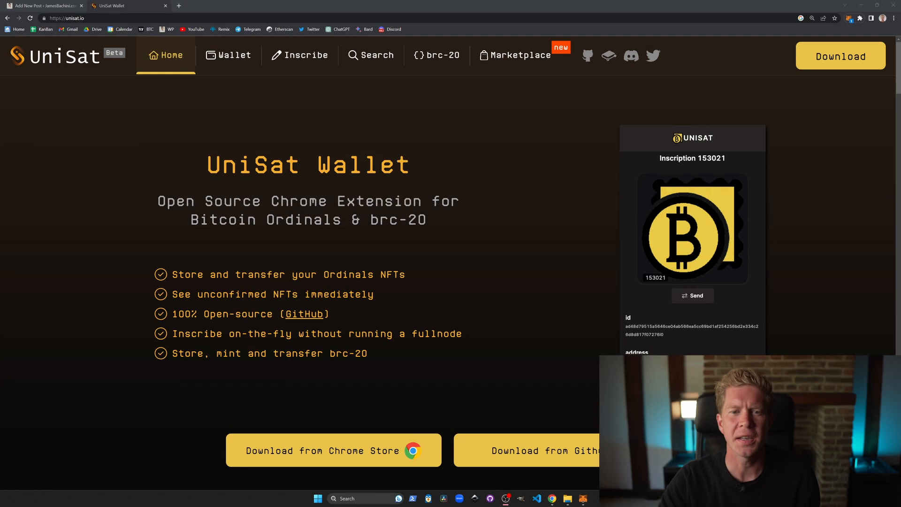
- Install the UniSat Wallet extension from its Chrome Web Store listing and confirm adding it
left_click(693, 296)
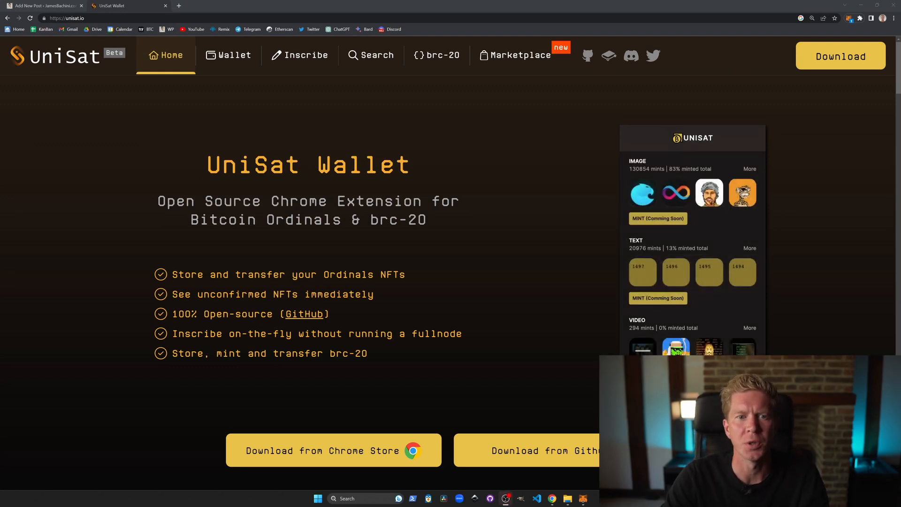
left_click(333, 450)
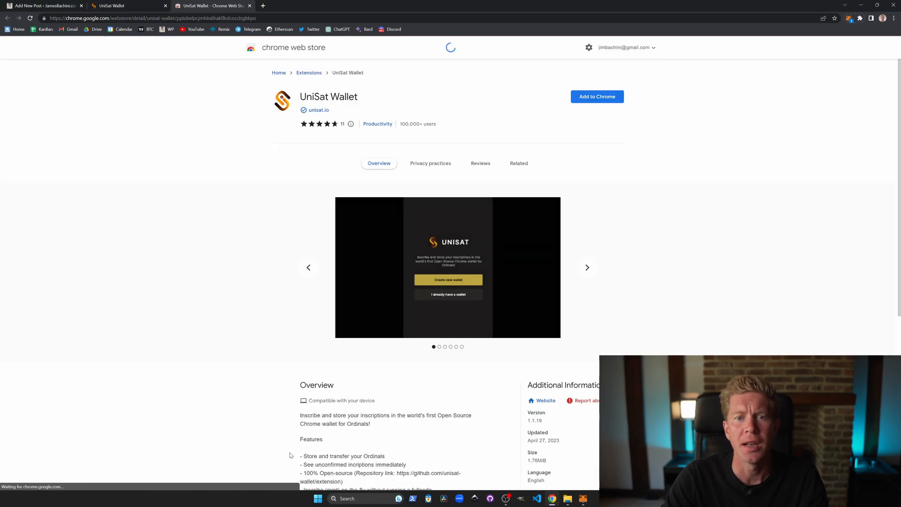
left_click(598, 96)
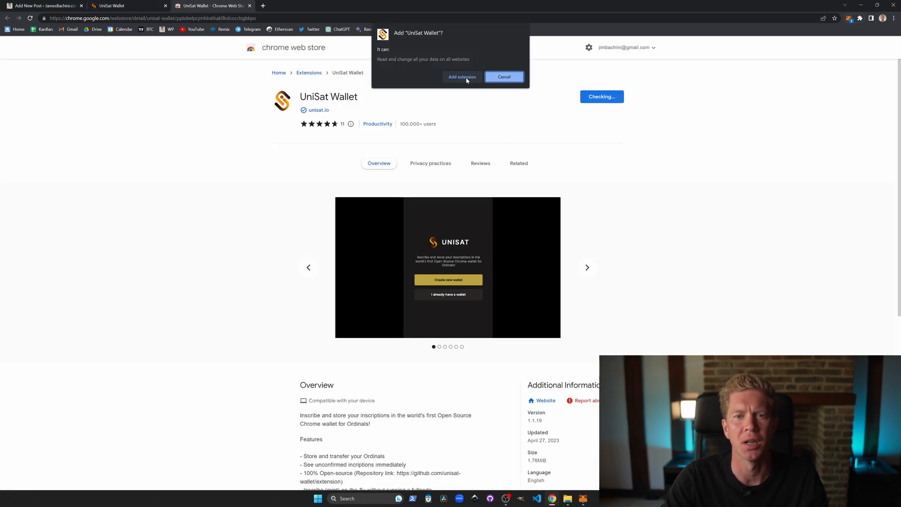
left_click(462, 76)
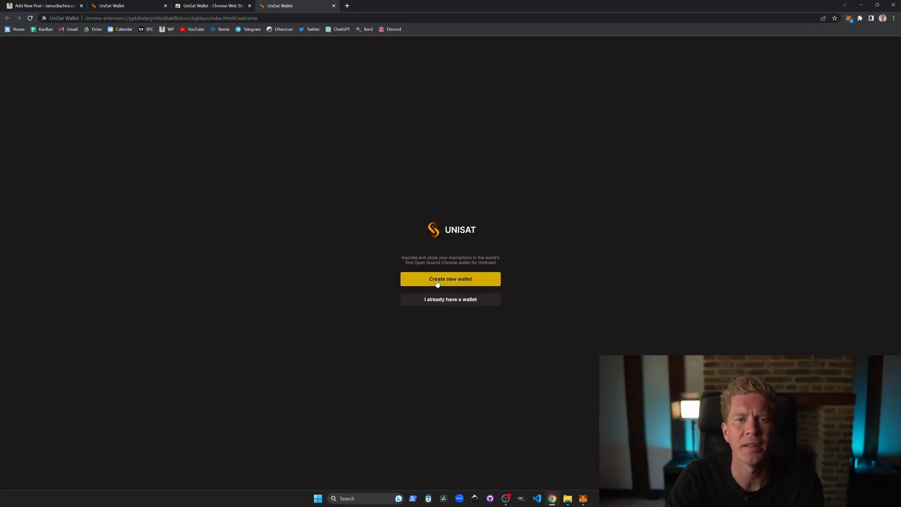
- Start a brand new wallet and enter its password
left_click(449, 278)
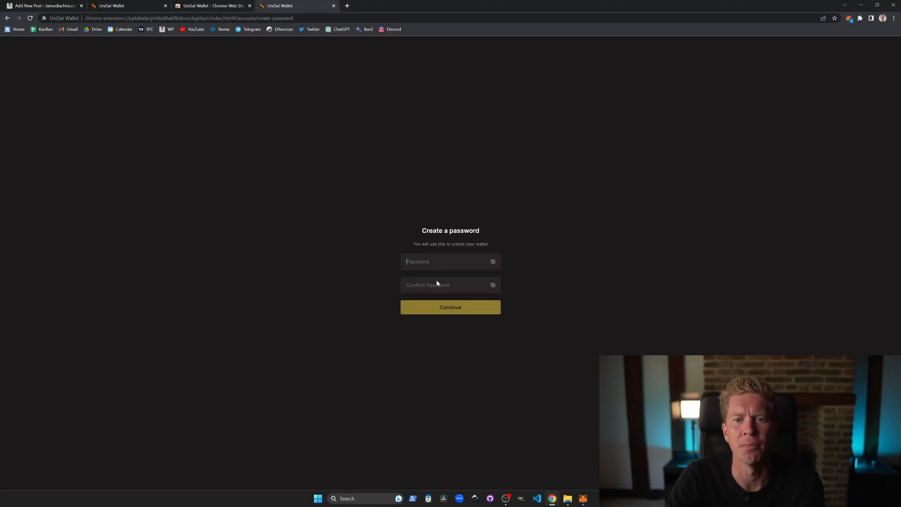
left_click(449, 307)
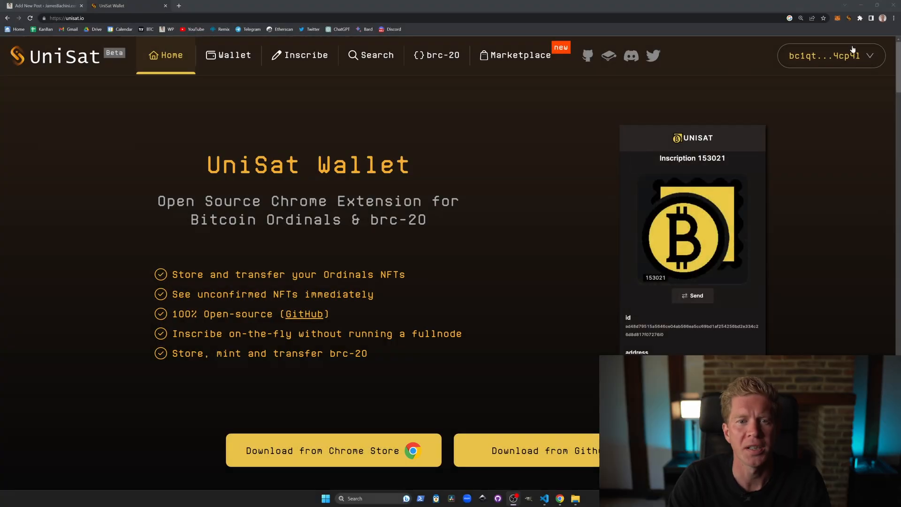
- Fill the brc-20 Deploy form for tick T35T, supply 1000000, mint limit 10000, and review its JSON
left_click(830, 56)
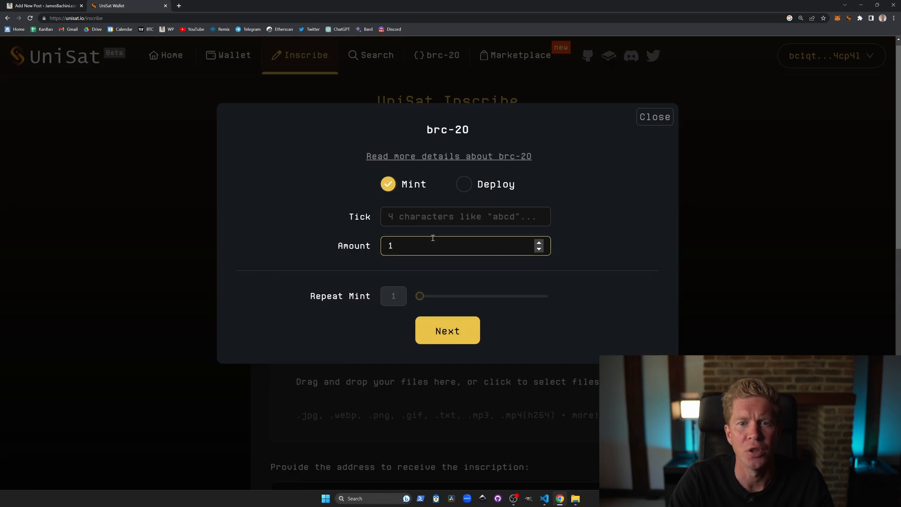
left_click(464, 184)
type("T35T")
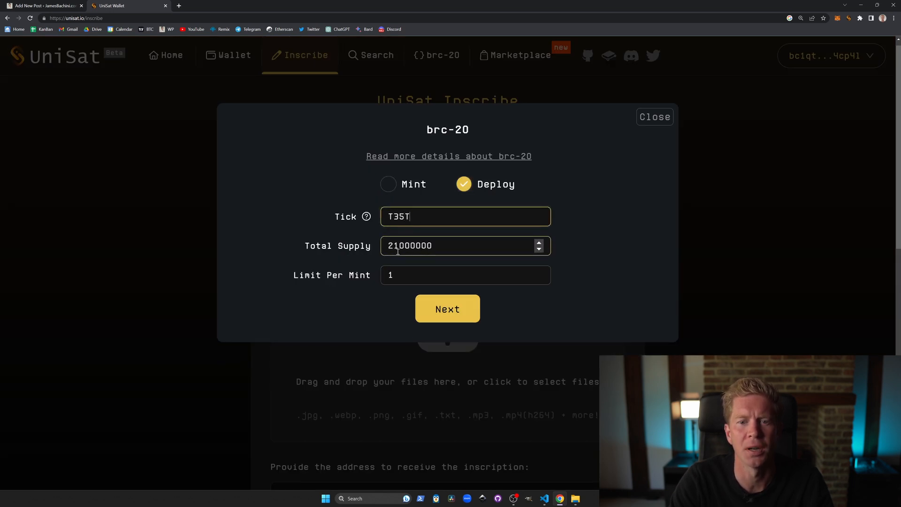
type("0")
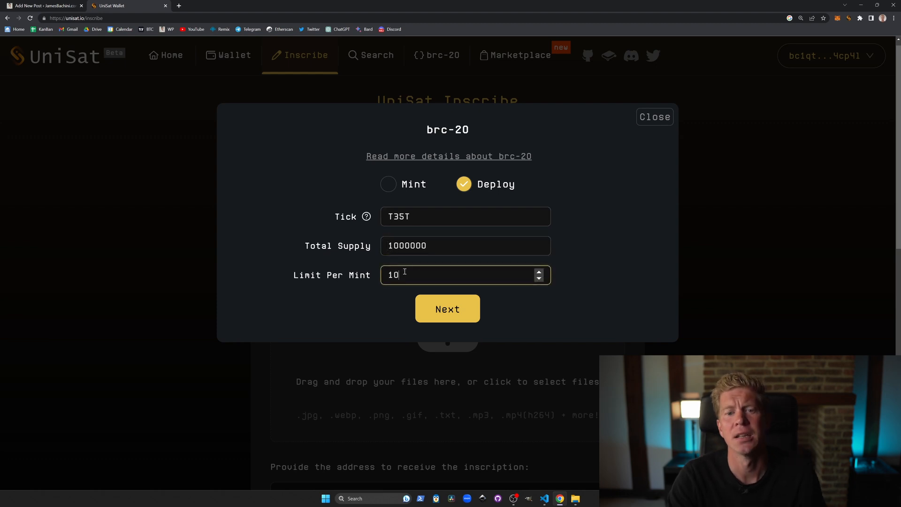
left_click(447, 309)
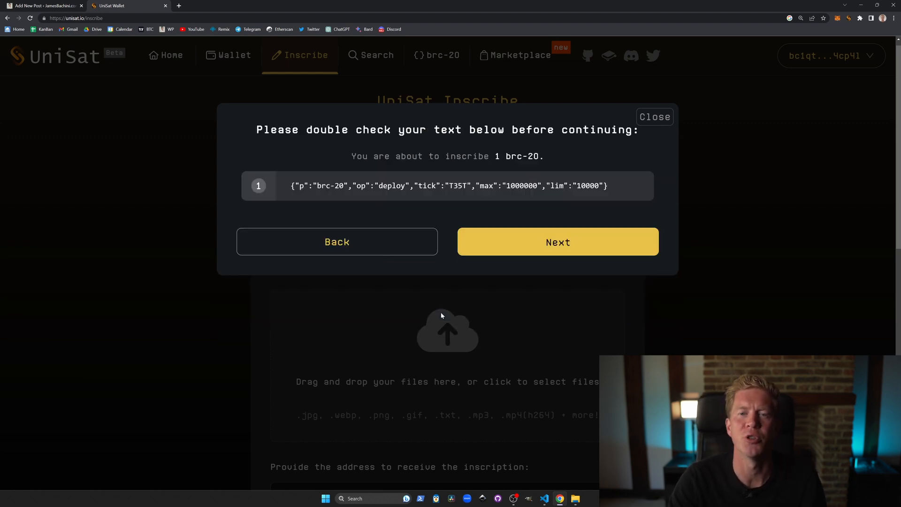
triple_click(449, 185)
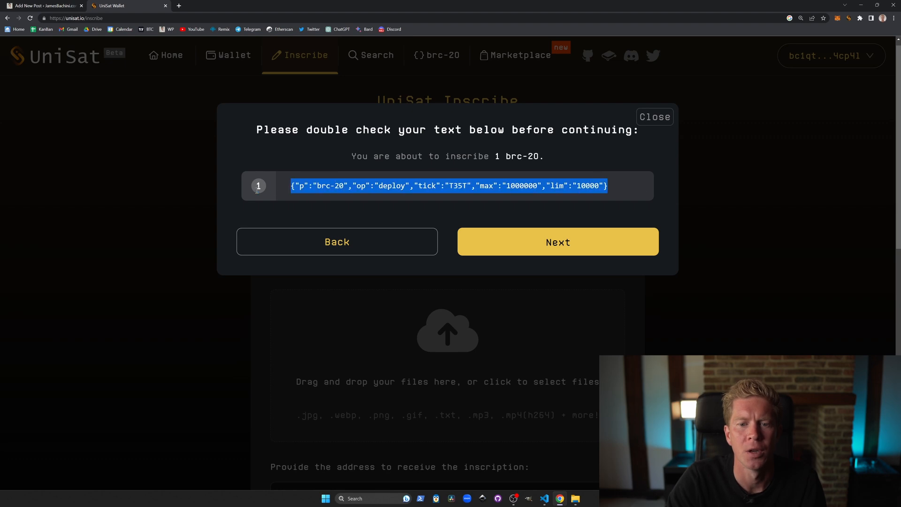
left_click(557, 242)
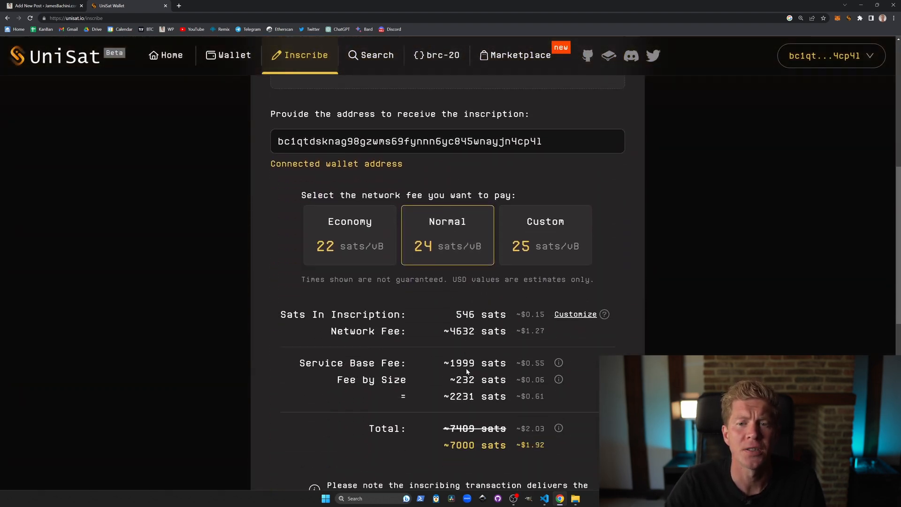
- Submit the deploy order and pay its invoice from UniSat Wallet with Sign & Send
left_click(447, 278)
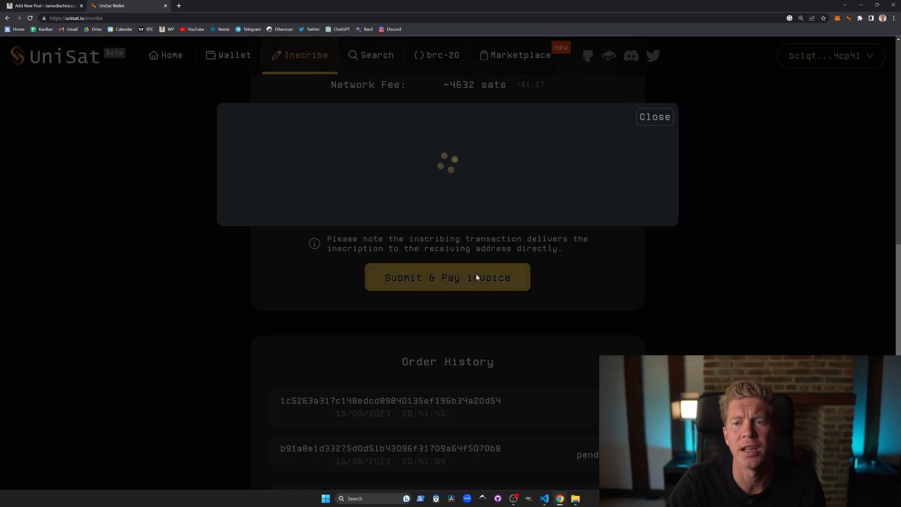
left_click(447, 278)
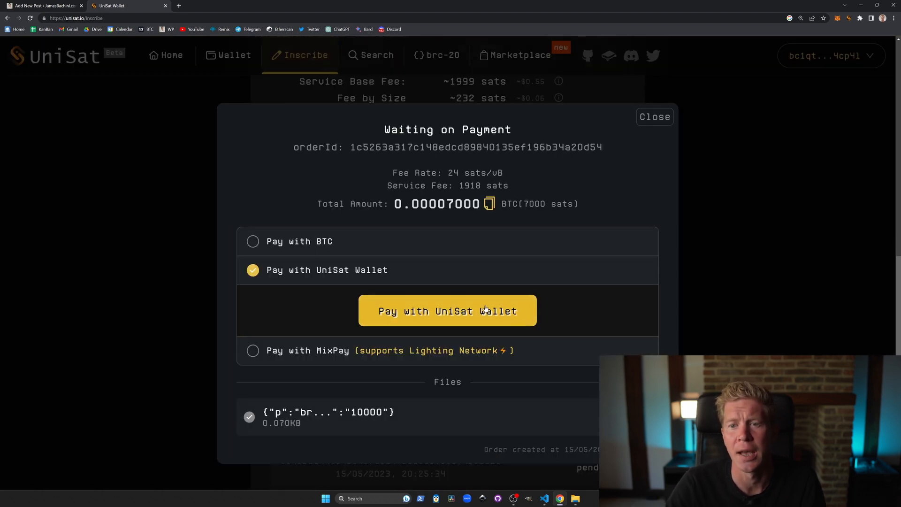
left_click(447, 310)
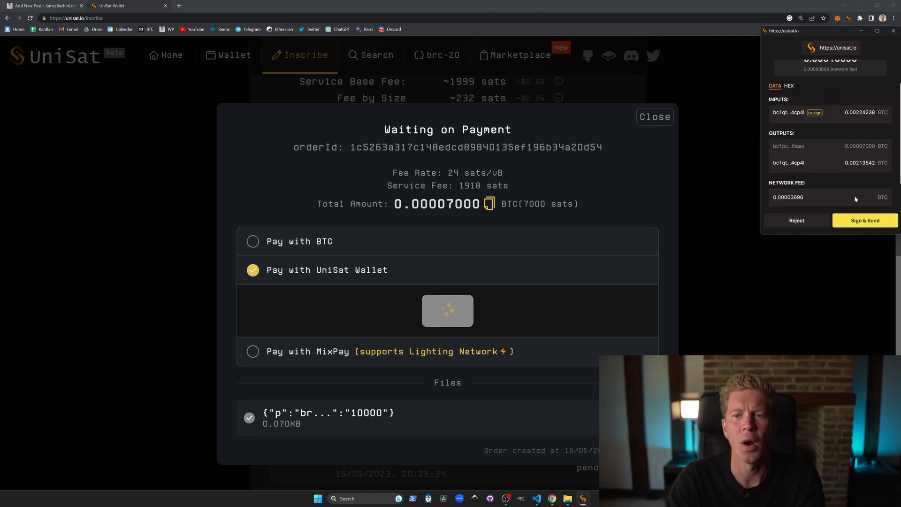
left_click(865, 220)
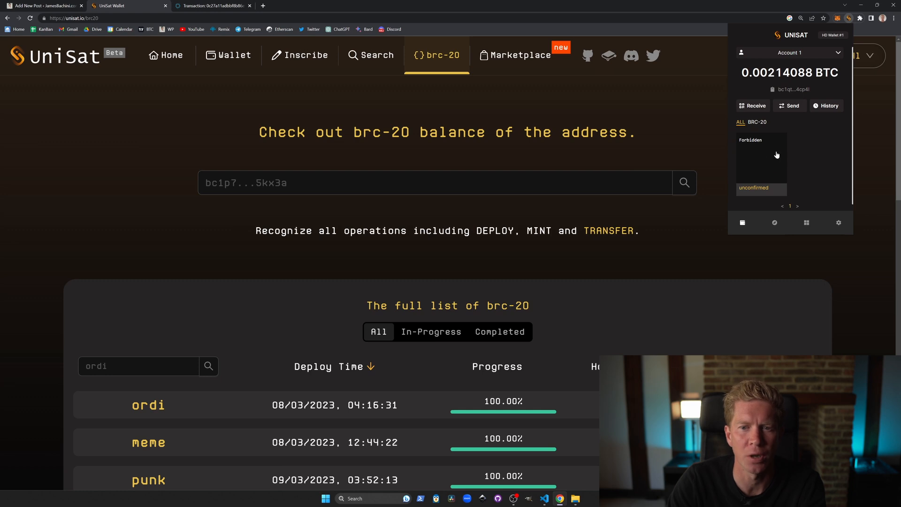
- View the deploy transaction in the explorer, expand details, and select the input's witness hex
left_click(761, 161)
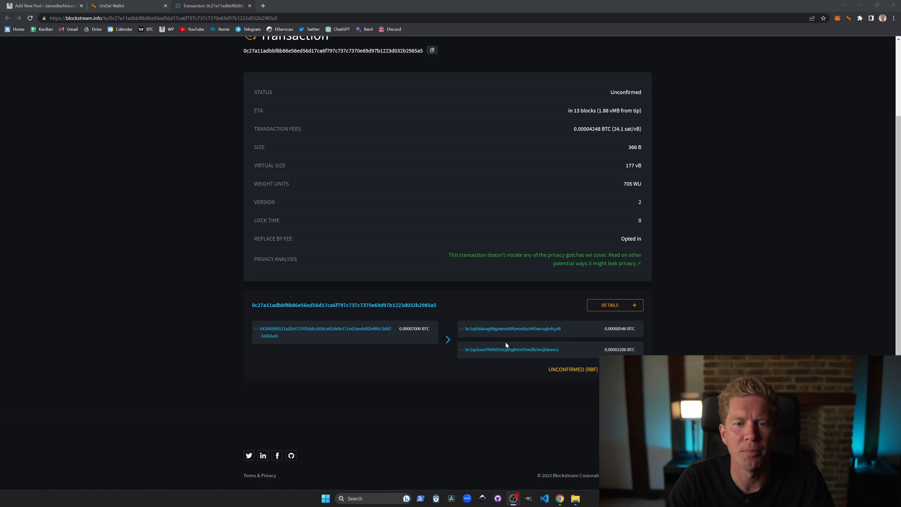
left_click(614, 305)
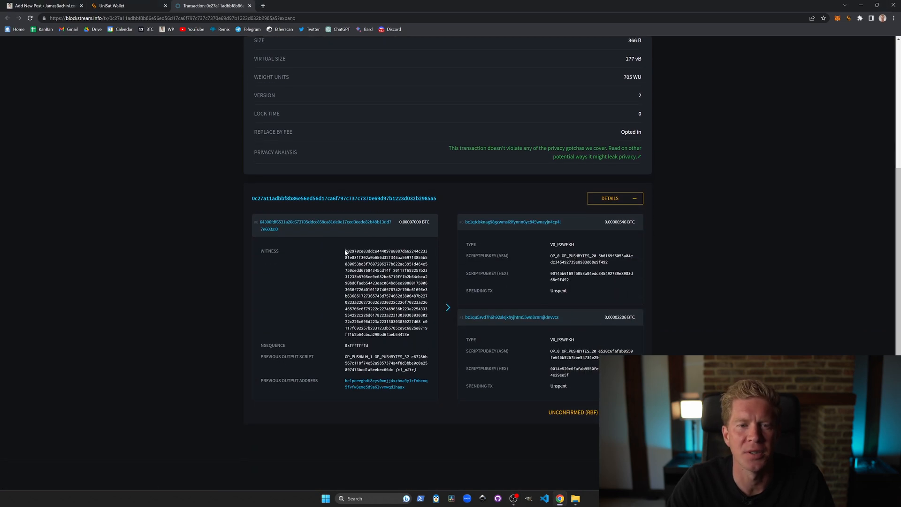
left_click_drag(344, 250, 411, 335)
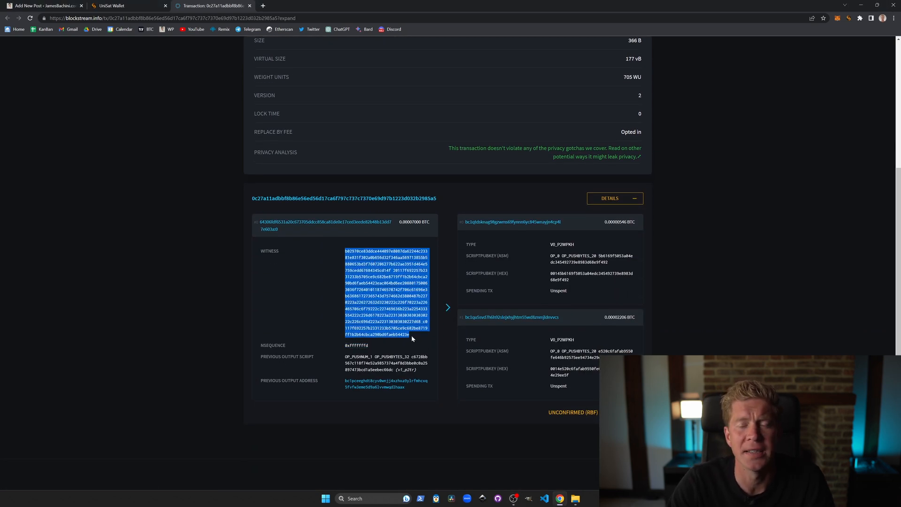
- Convert the witness hex to ASCII text and highlight the decoded T35T deploy JSON
left_click(297, 6)
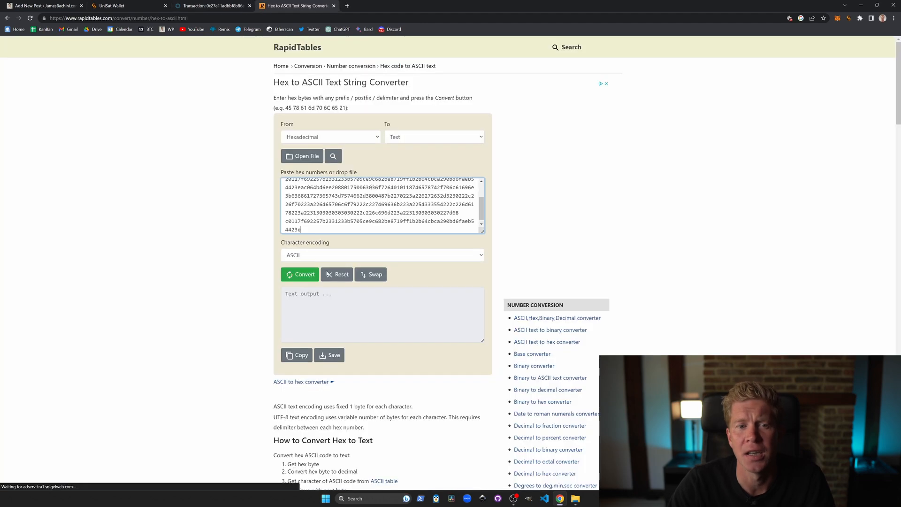
left_click(303, 274)
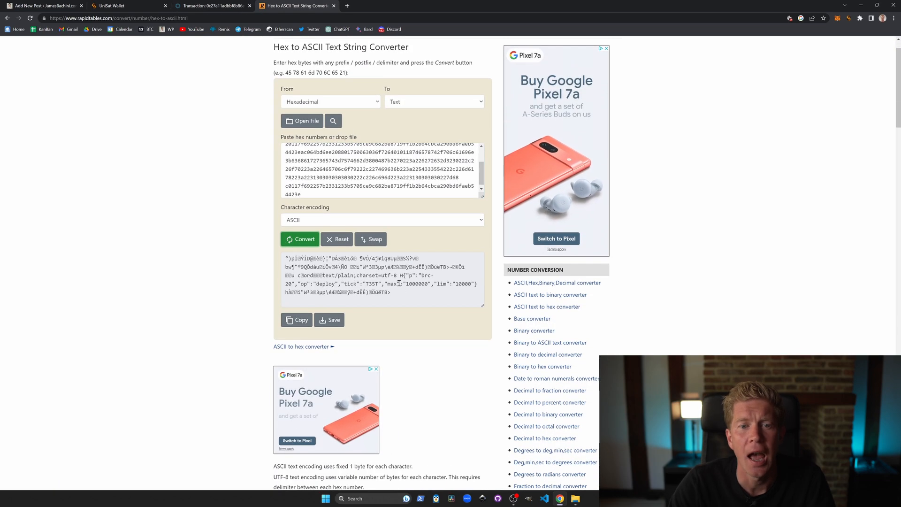
left_click_drag(404, 276, 475, 283)
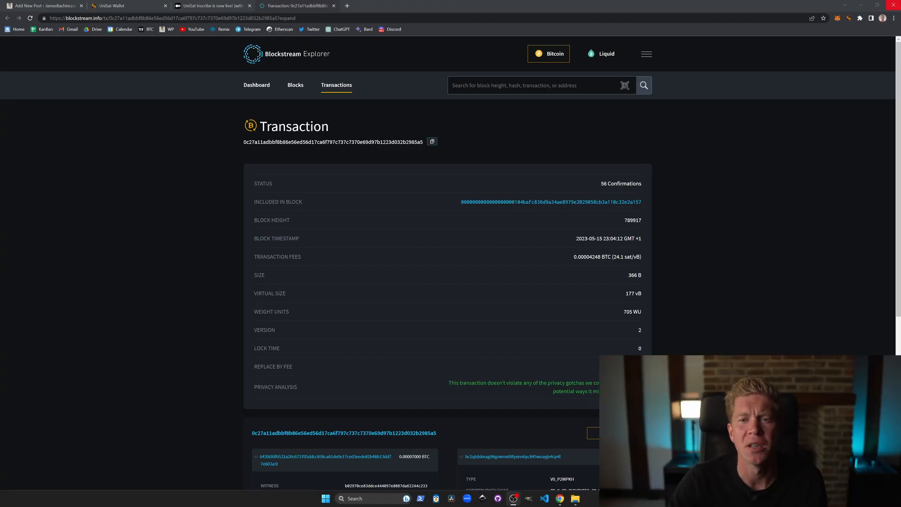
- Check the wallet's inscriptions, viewing the T35T deploy content and inscription 6993837's details
left_click(849, 17)
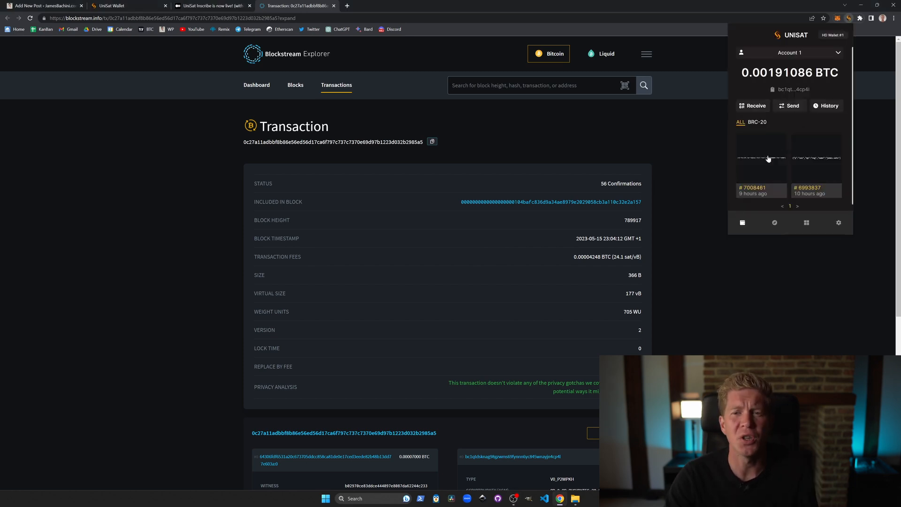
left_click(762, 158)
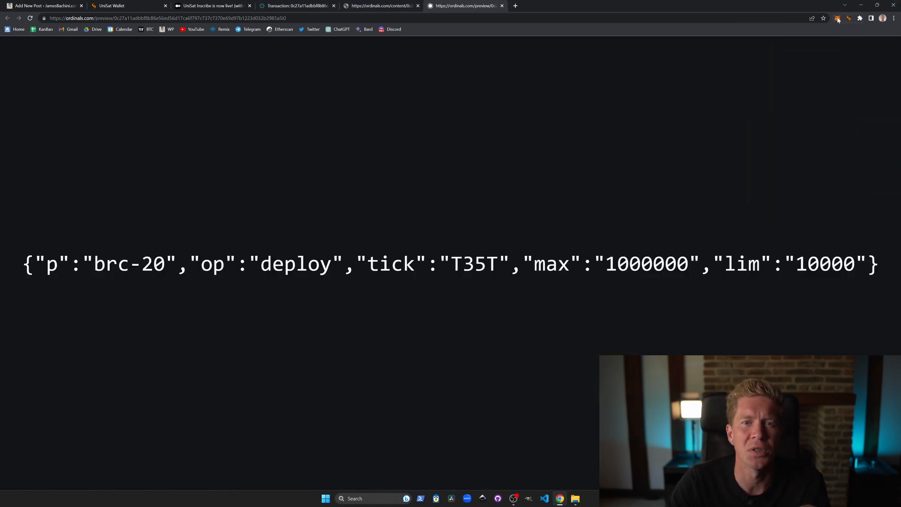
left_click(838, 18)
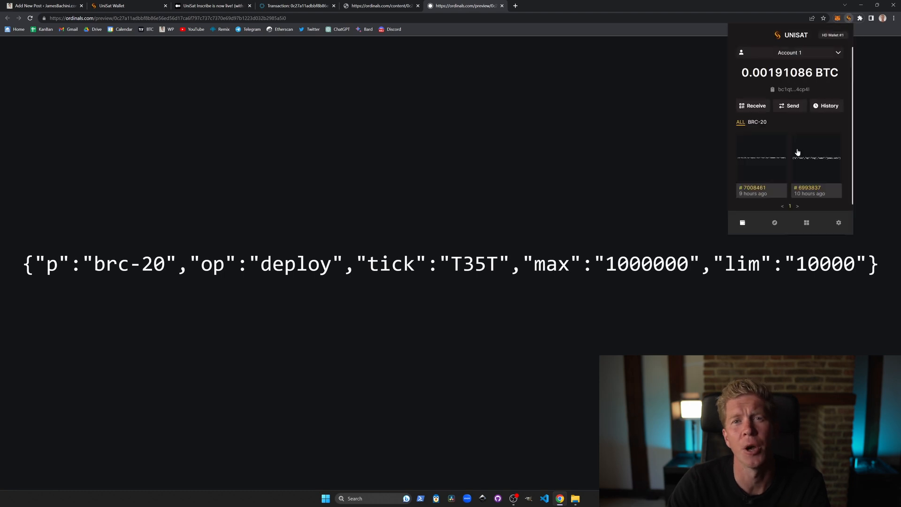
mouse_move(817, 172)
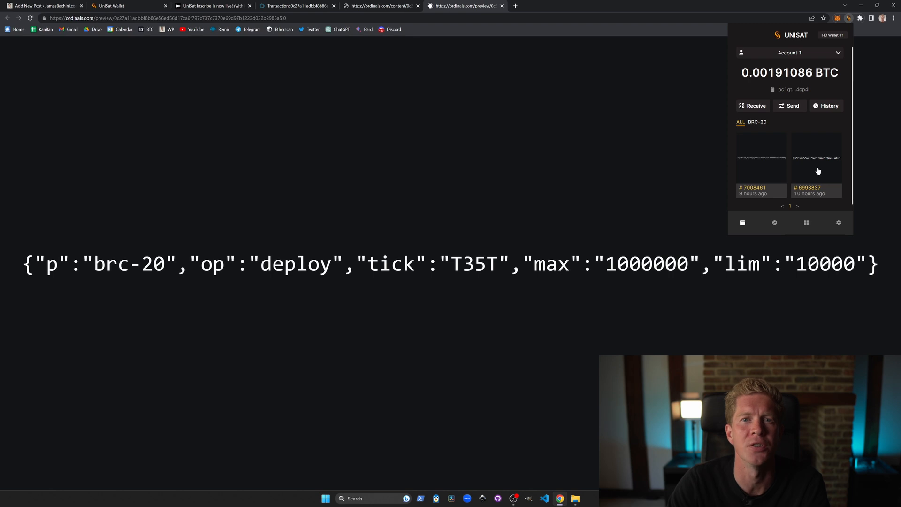
left_click(816, 163)
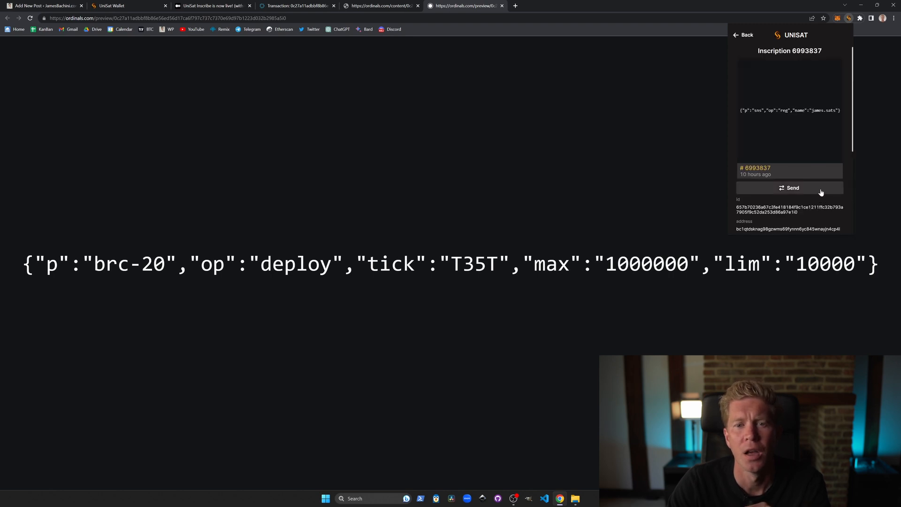
mouse_move(829, 203)
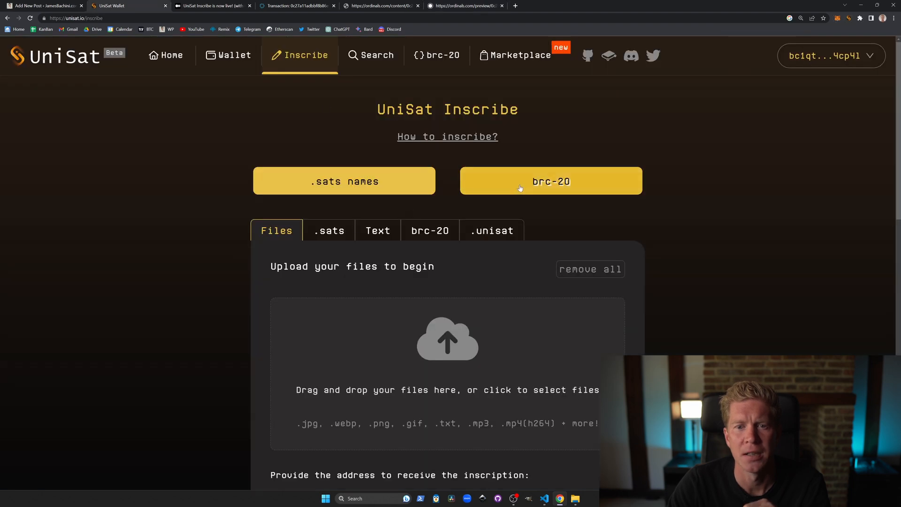
- Fill the brc-20 Mint form for T35T with amount 10000 and accept the mint text
left_click(551, 181)
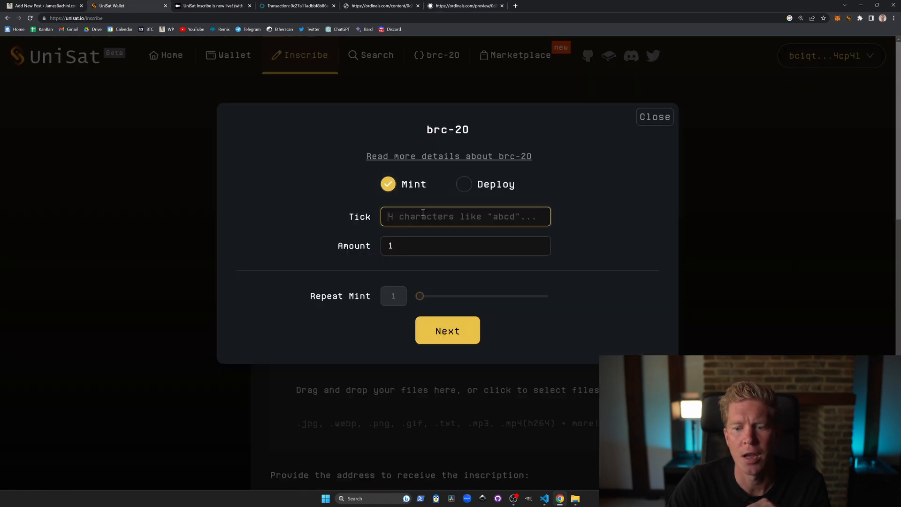
type("10000")
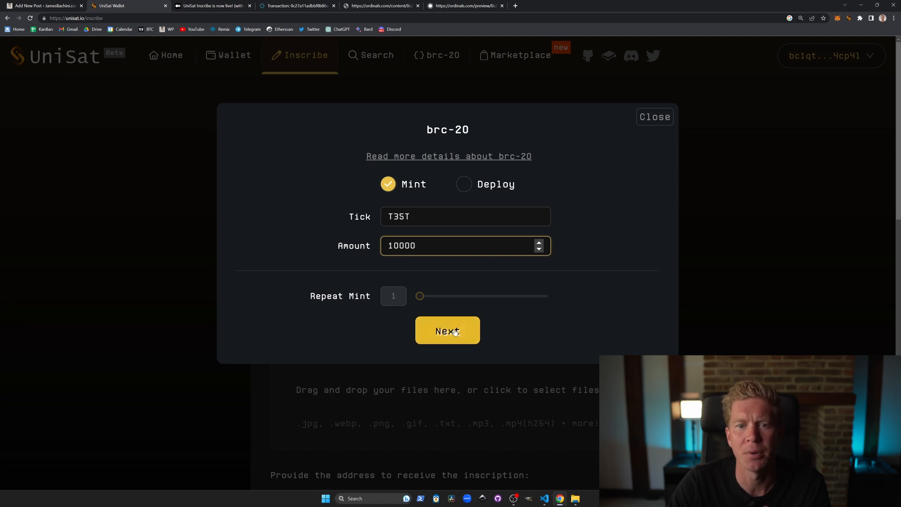
left_click(447, 331)
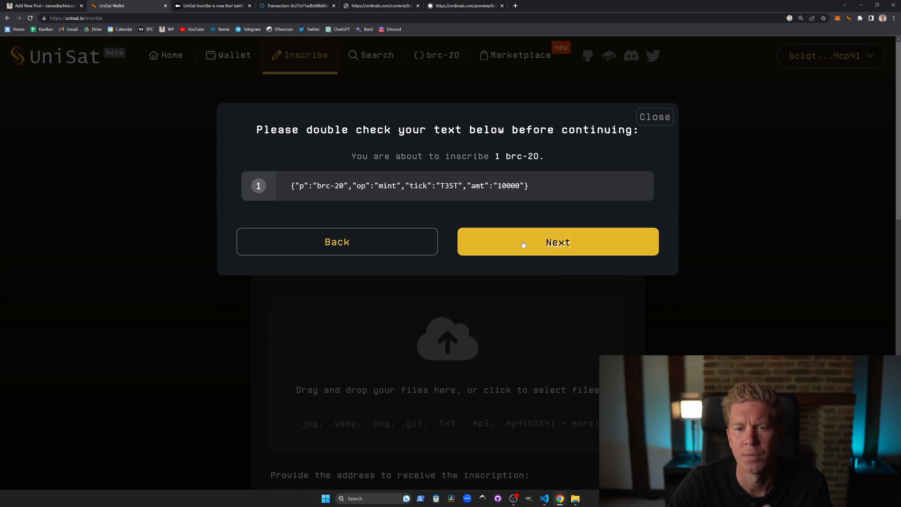
left_click(557, 242)
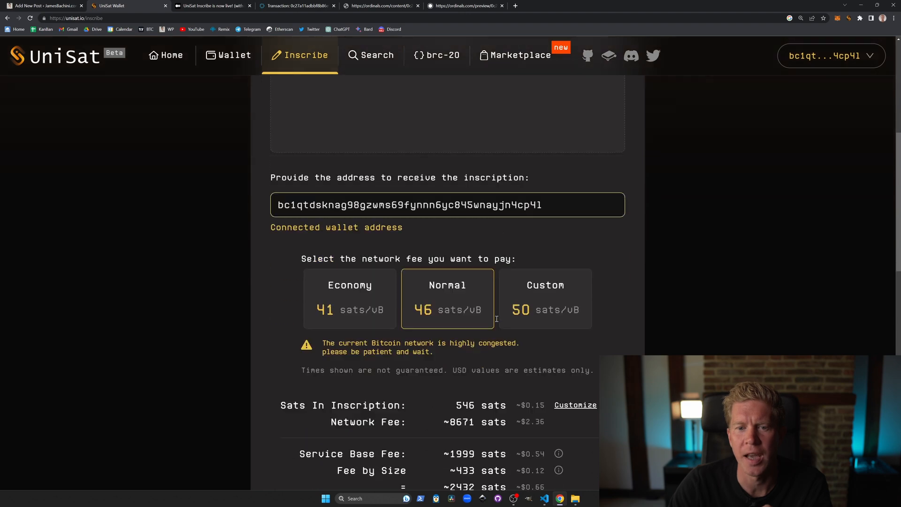
- Submit the mint order and pay its invoice from UniSat Wallet with Sign & Send
scroll("down", 3)
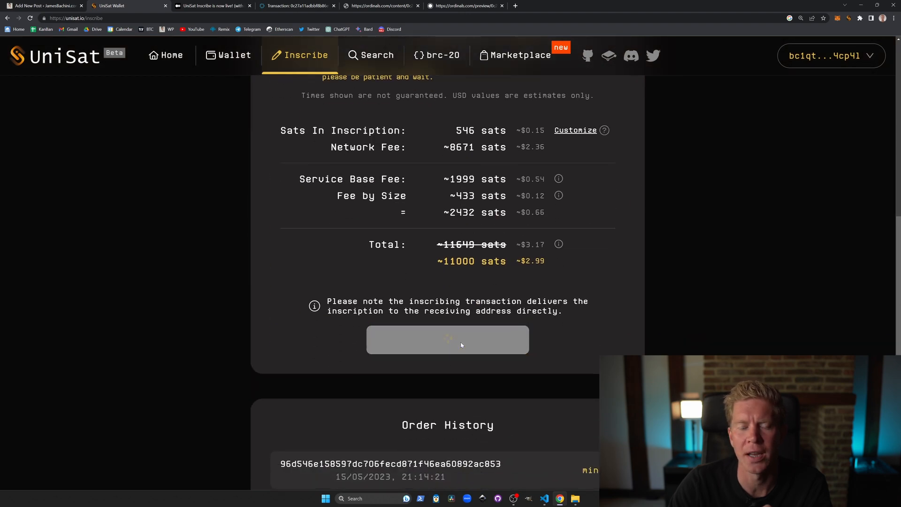
left_click(447, 339)
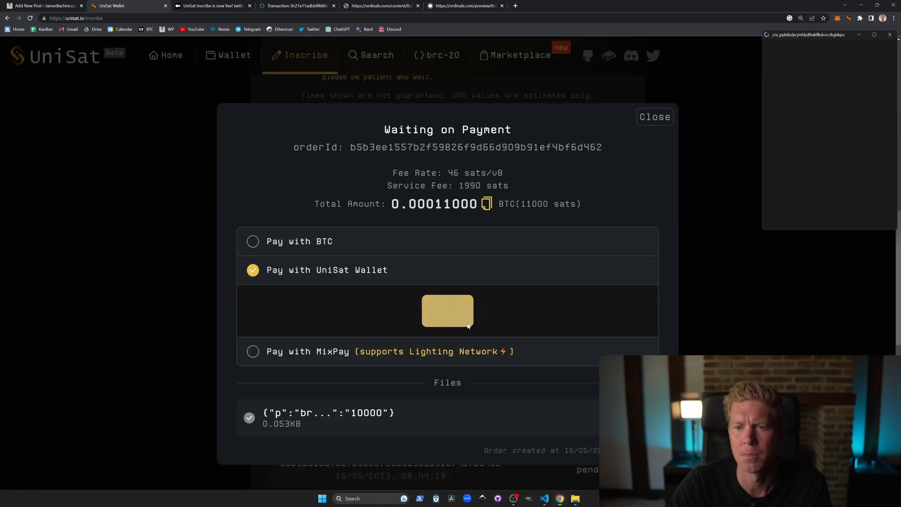
left_click(447, 311)
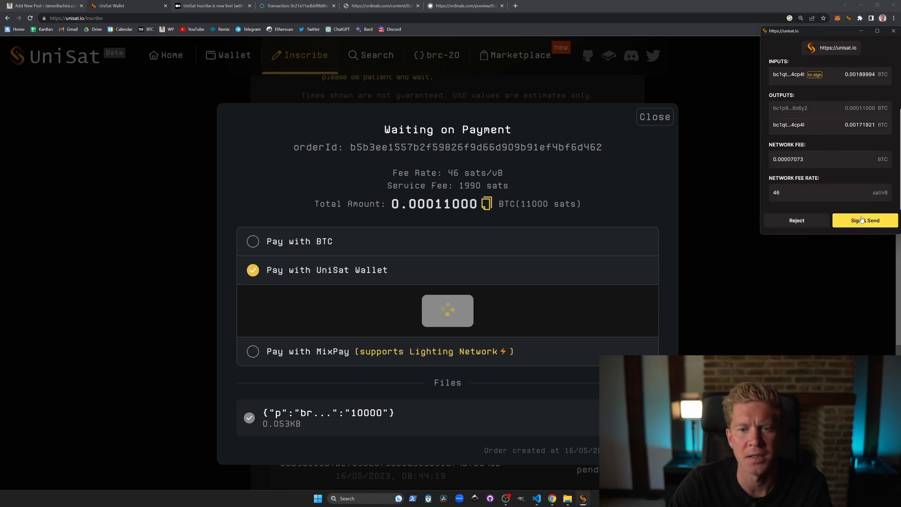
left_click(865, 220)
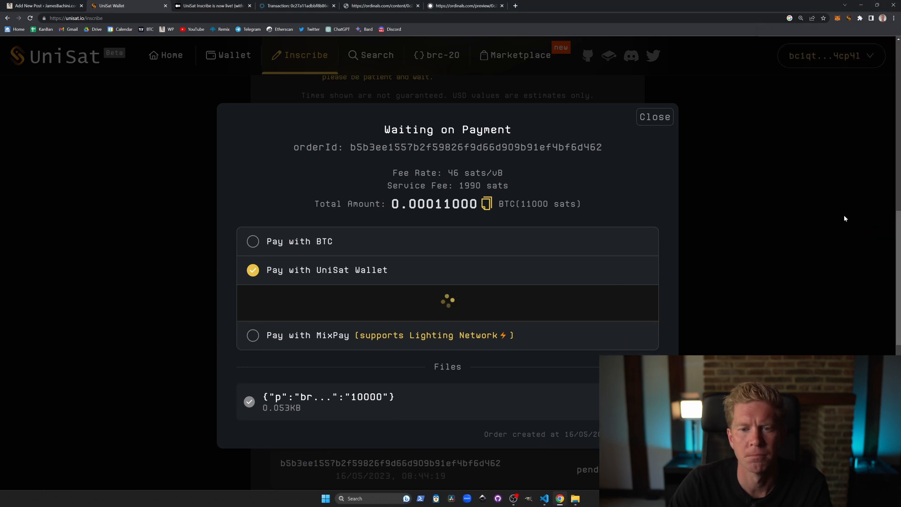
mouse_move(825, 208)
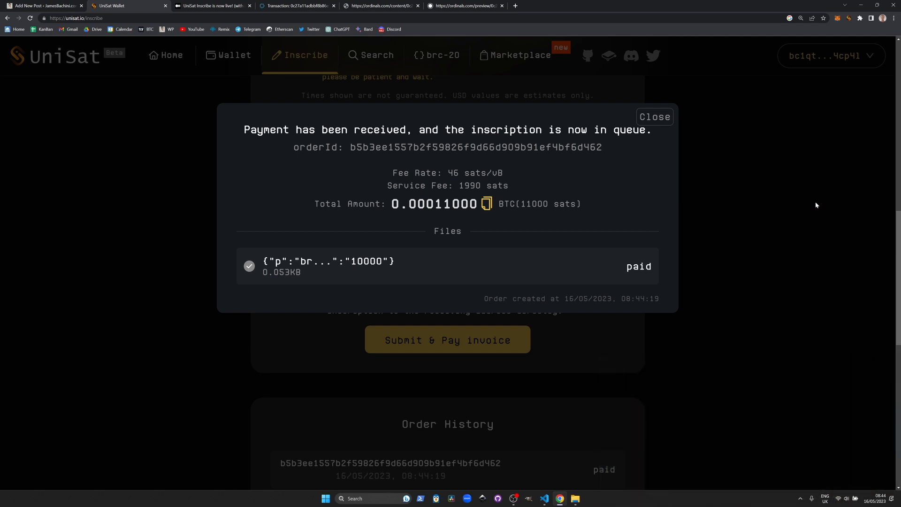
mouse_move(810, 204)
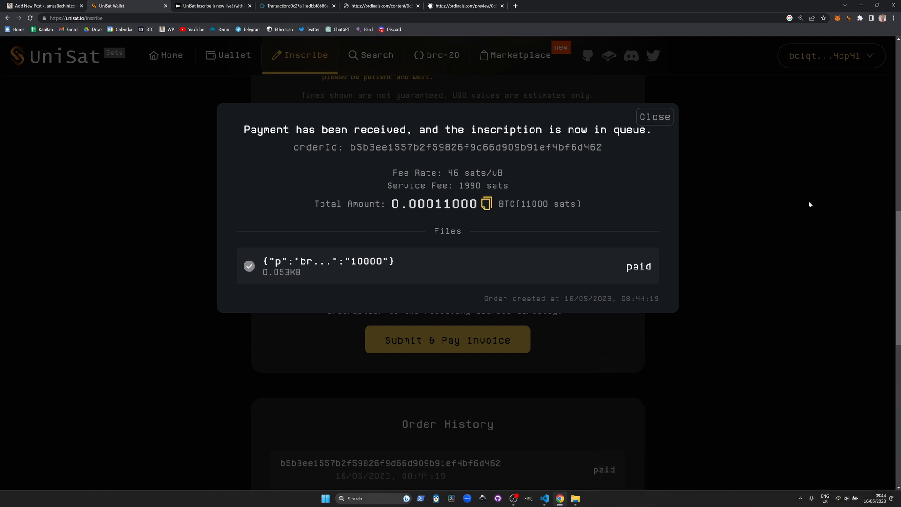
left_click(44, 6)
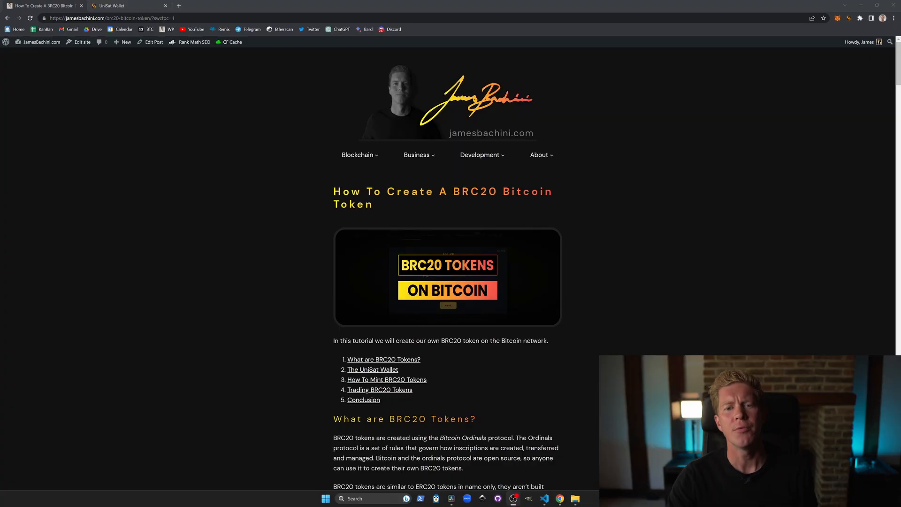
- Return to the UniSat site and go to the Marketplace
left_click(121, 6)
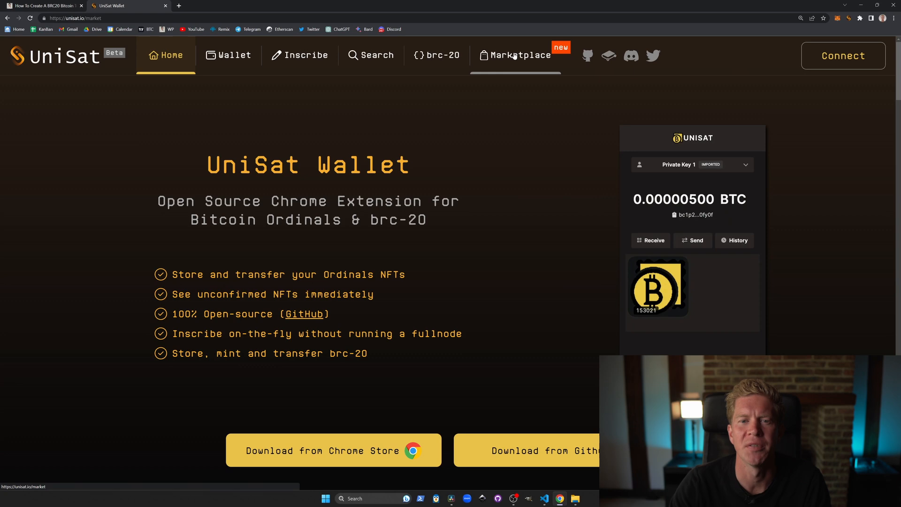
left_click(515, 56)
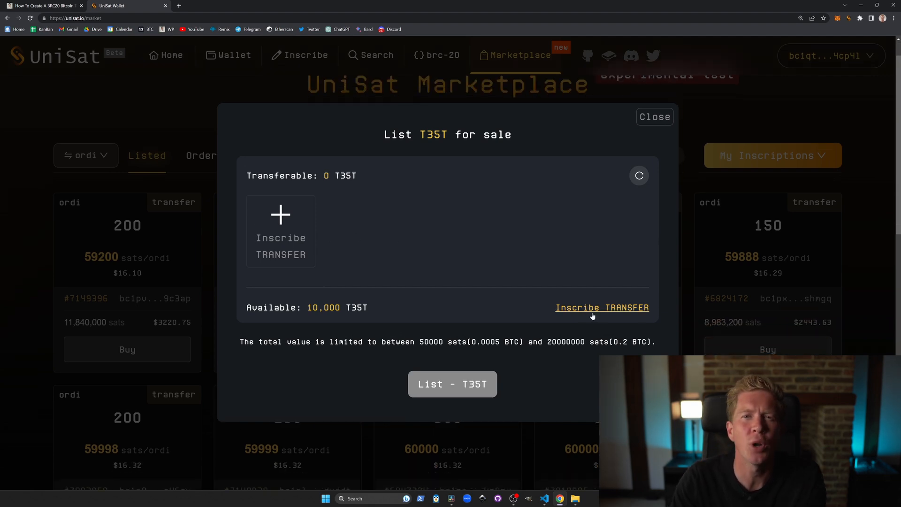
- Inscribe a 5,000 T35T transfer and pay for it in the wallet popup
left_click(602, 307)
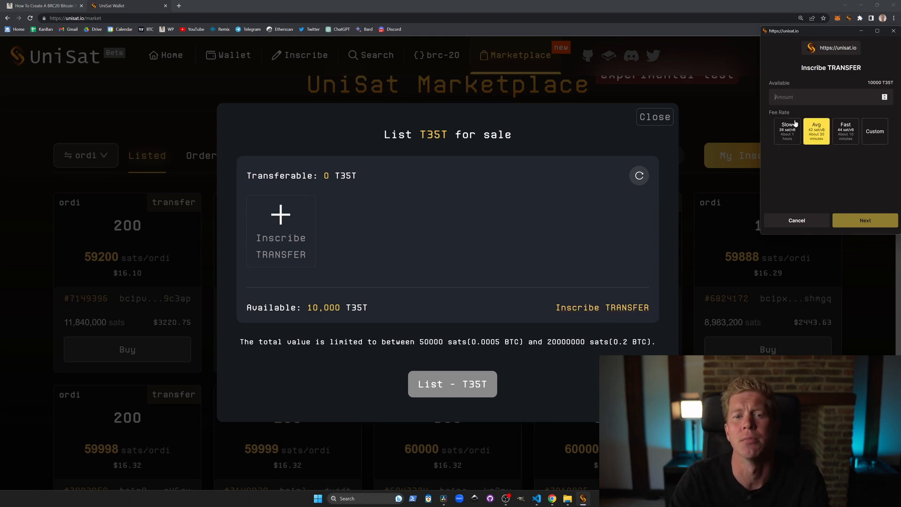
type("5000")
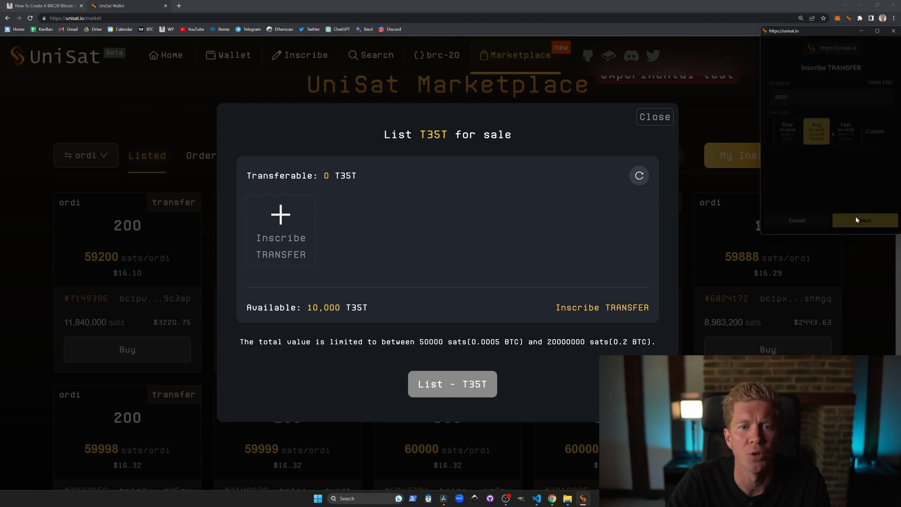
left_click(864, 220)
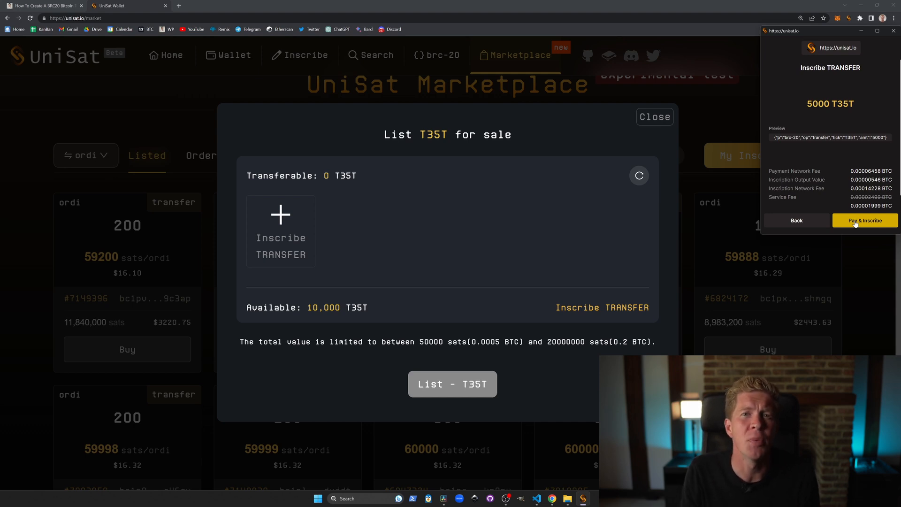
left_click(865, 219)
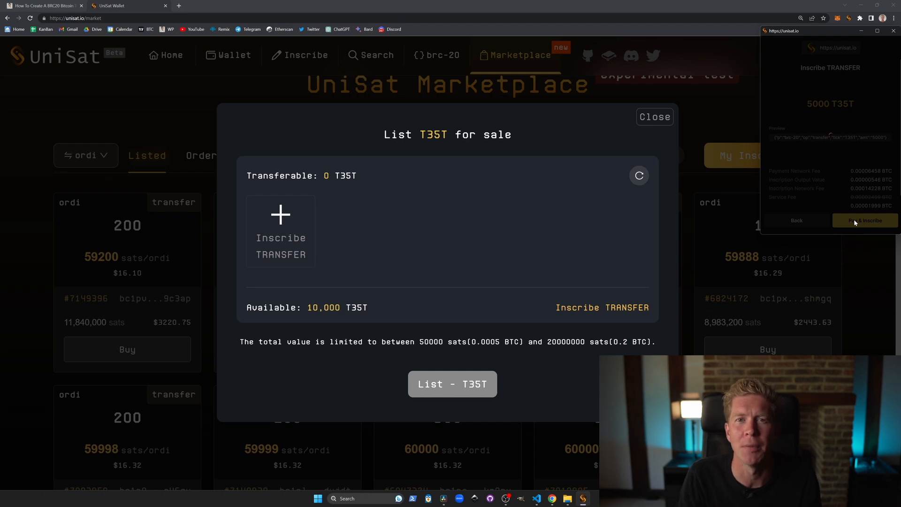
- Refresh the transferable T35T balance to 6,000 and close the listing window
left_click(864, 220)
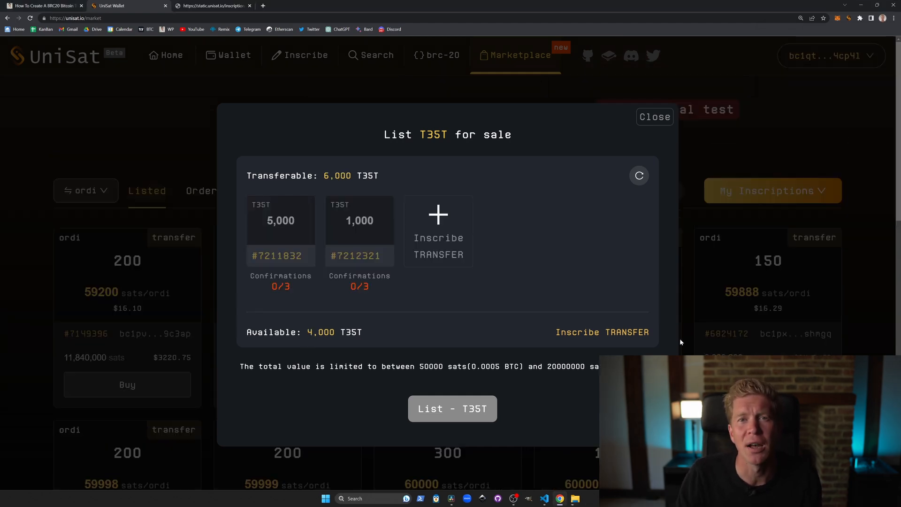
left_click(654, 117)
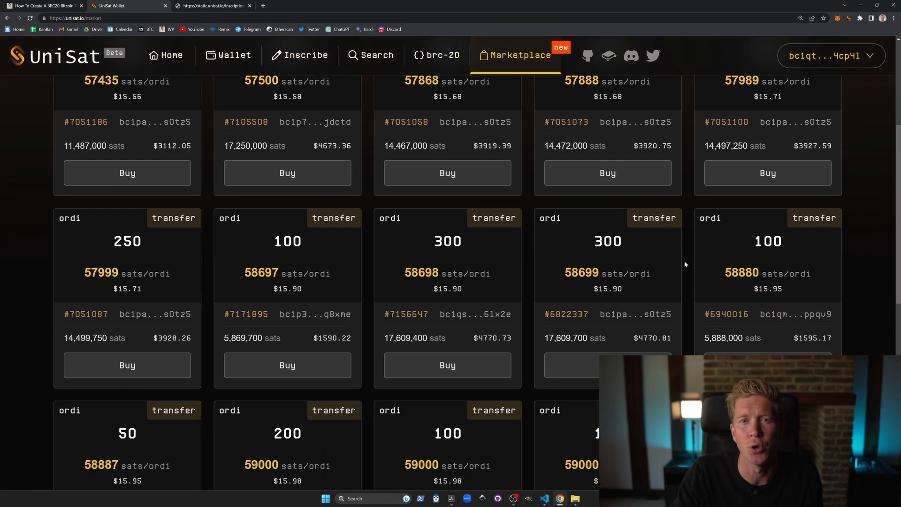
- Start buying the 300 ordi listing priced at 58698 sats/ordi
scroll("down", 3)
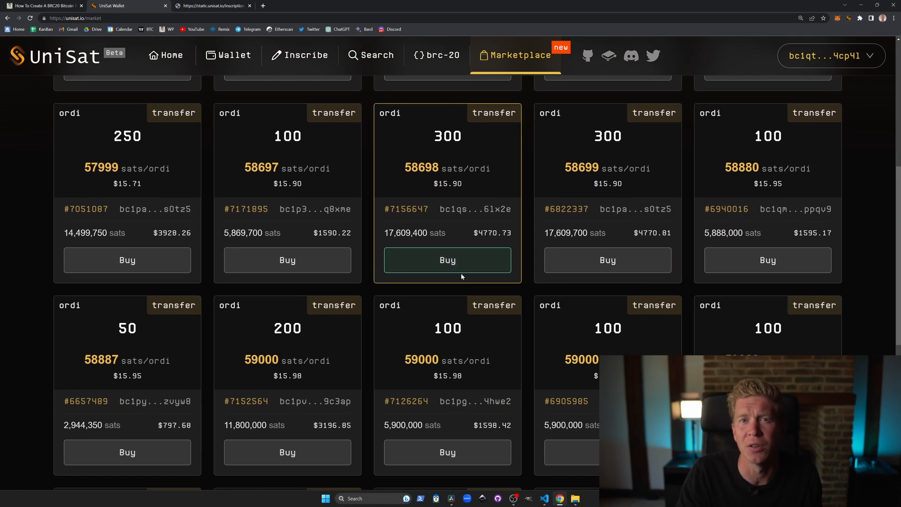
left_click(447, 260)
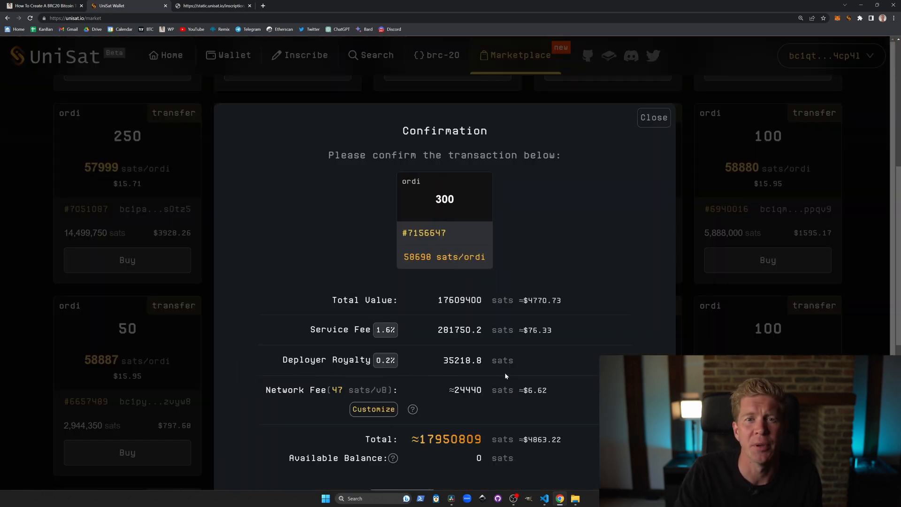